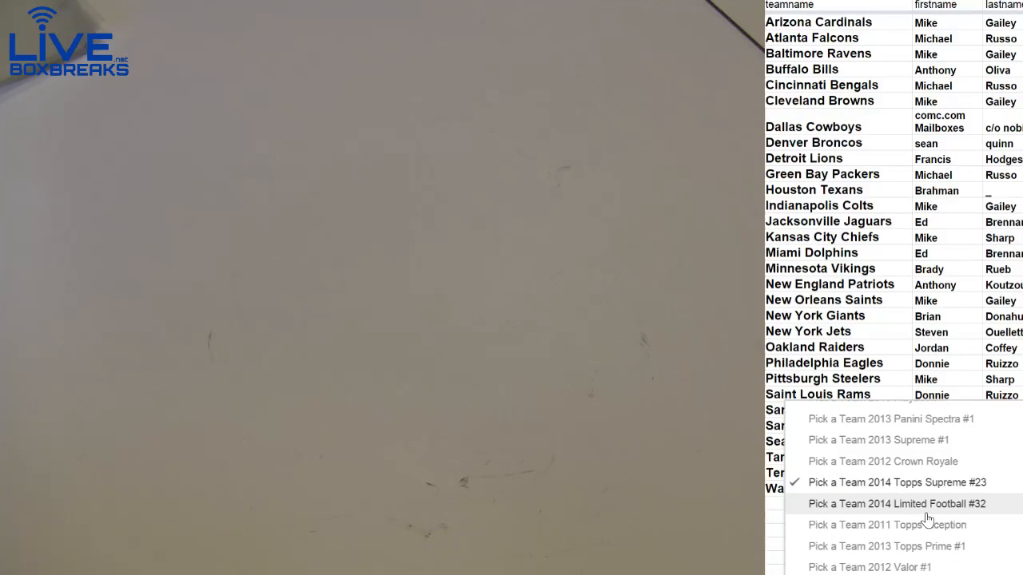
# Switch to the 'Pick a Team 2014 Limited Football #32' sheet pairing NFL teams with buyers.
pyautogui.click(895, 503)
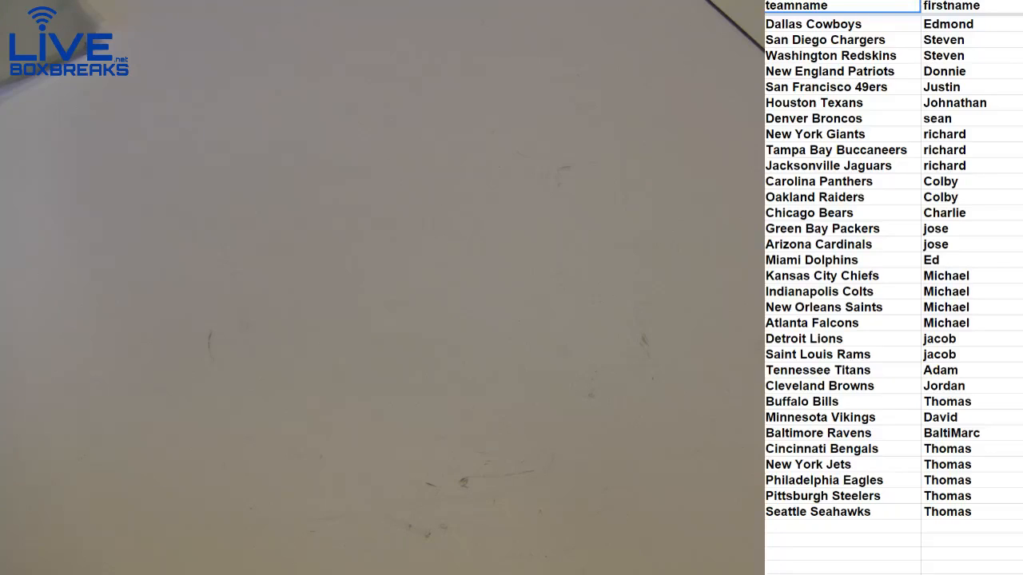